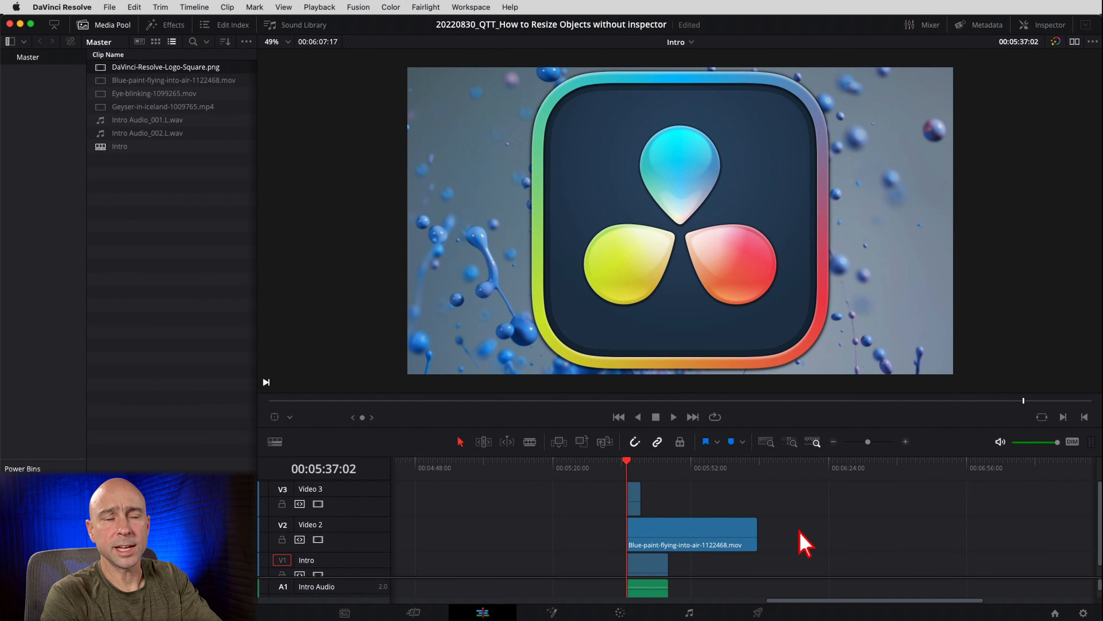
Show the DaVinci logo clip's transform settings in the Inspector (zoom 0.920, position X -121)
{"action": "left_click", "coordinate": [482, 611]}
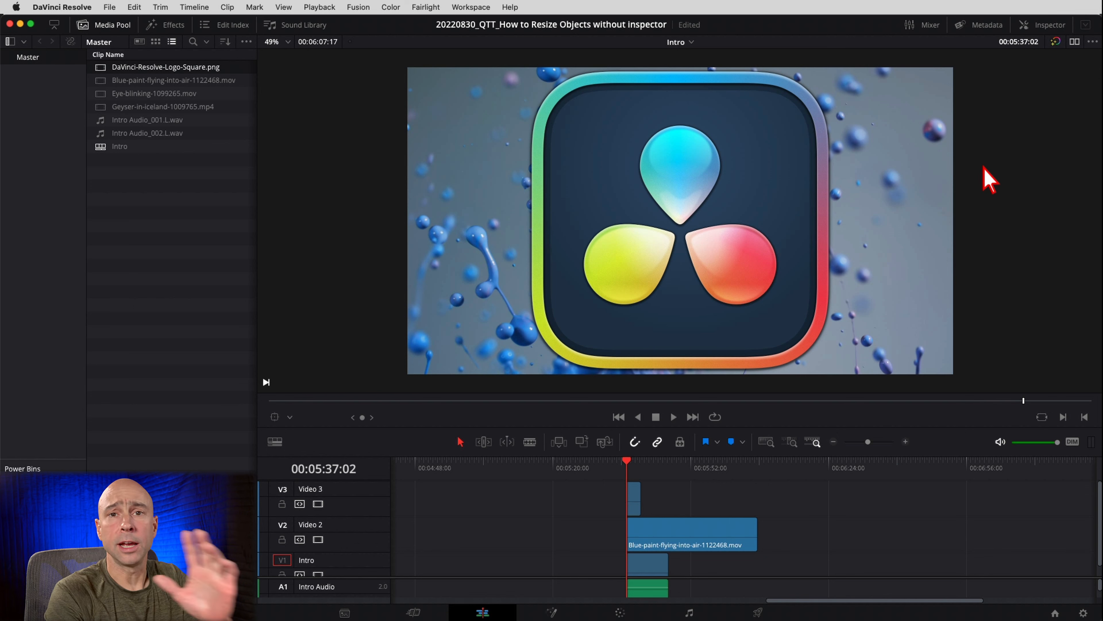
{"action": "left_click", "coordinate": [1049, 25]}
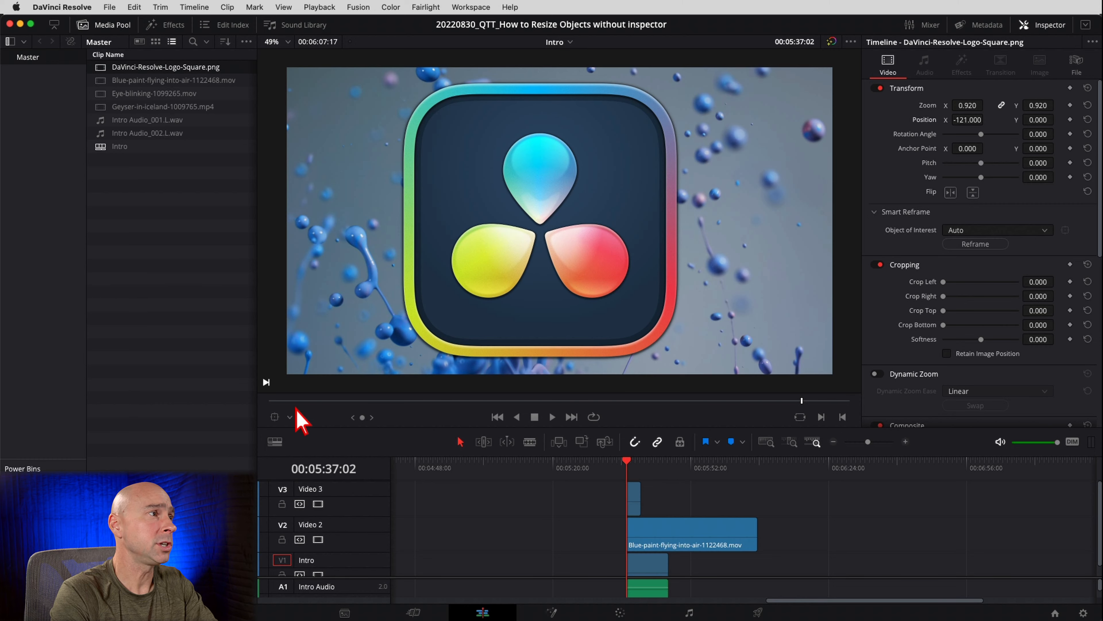
{"action": "mouse_move", "coordinate": [358, 359]}
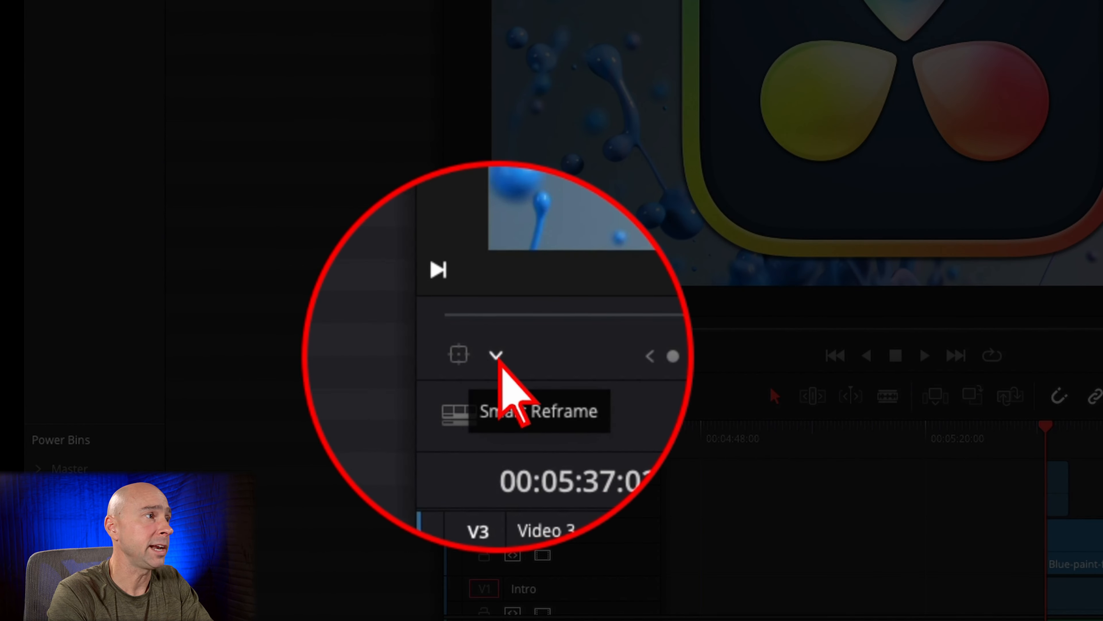
Switch the viewer's on-screen controls to Transform for rotating, moving and scaling the logo
{"action": "left_click", "coordinate": [496, 354]}
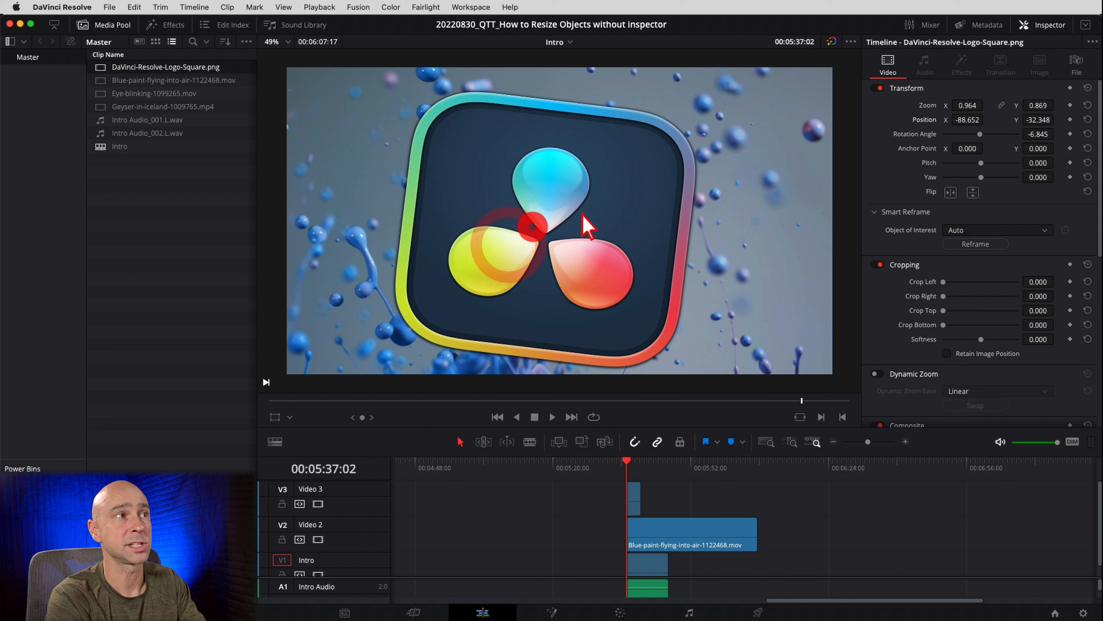
{"action": "mouse_move", "coordinate": [846, 116]}
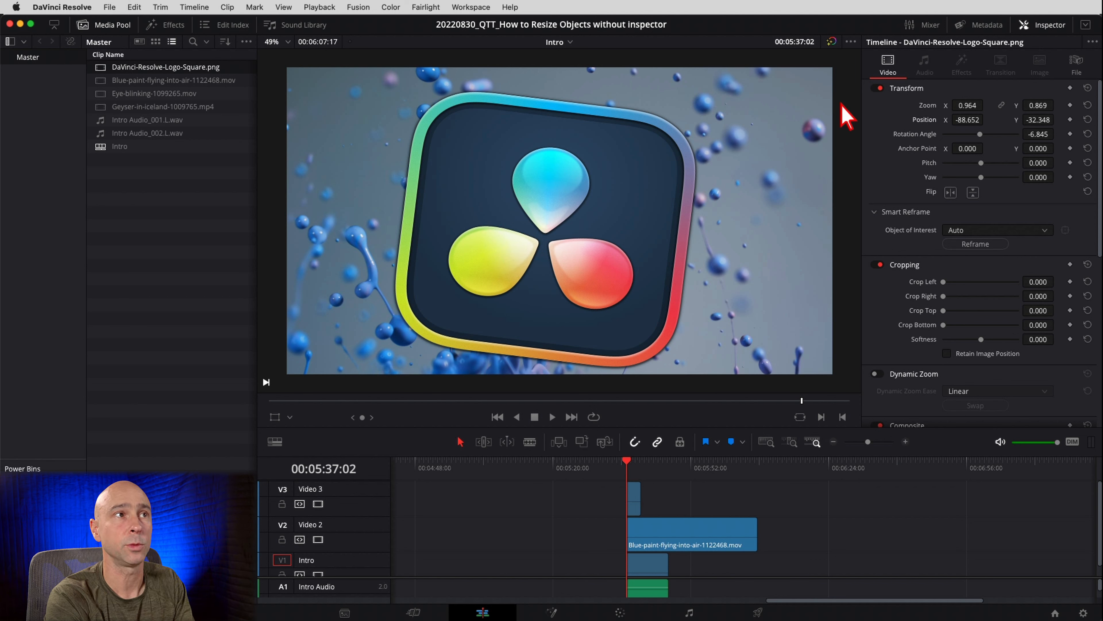
{"action": "mouse_move", "coordinate": [975, 123]}
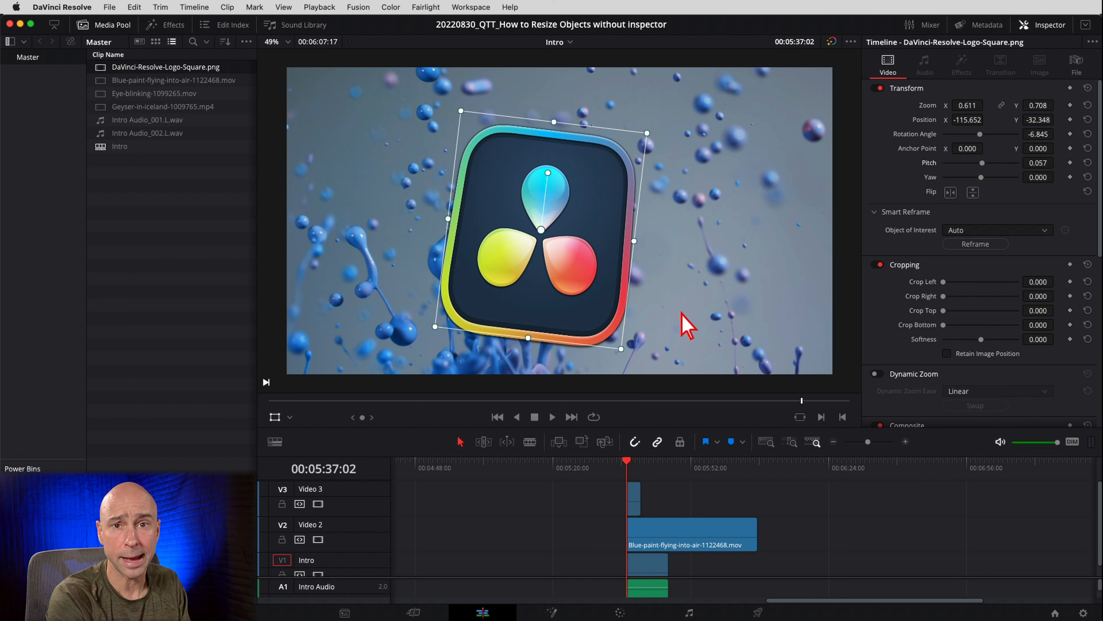
{"action": "mouse_move", "coordinate": [449, 350]}
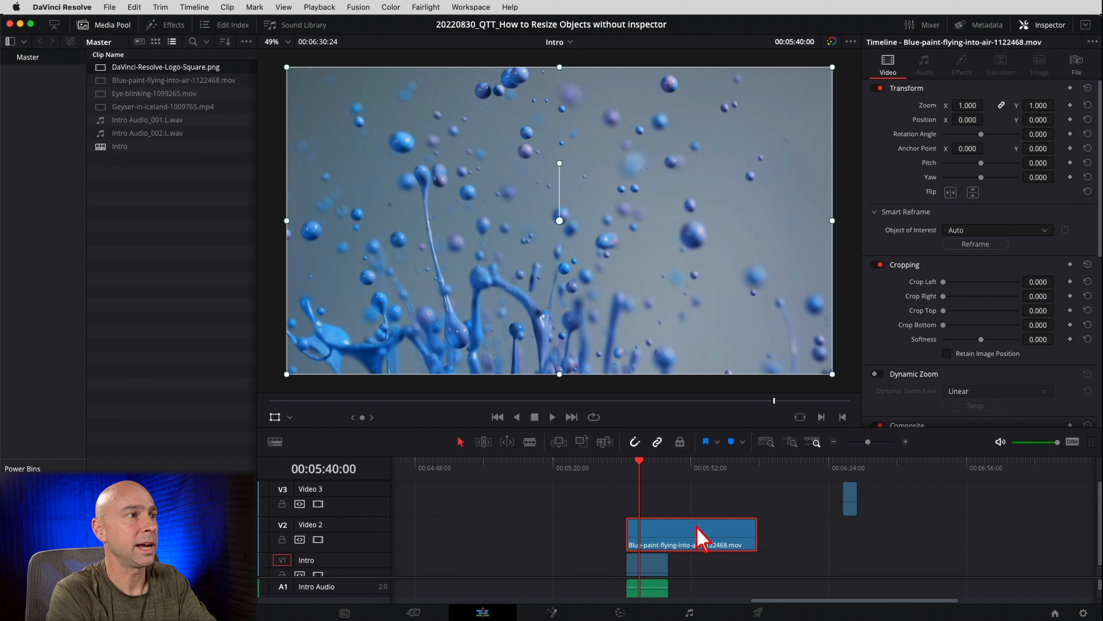
{"action": "mouse_move", "coordinate": [299, 451]}
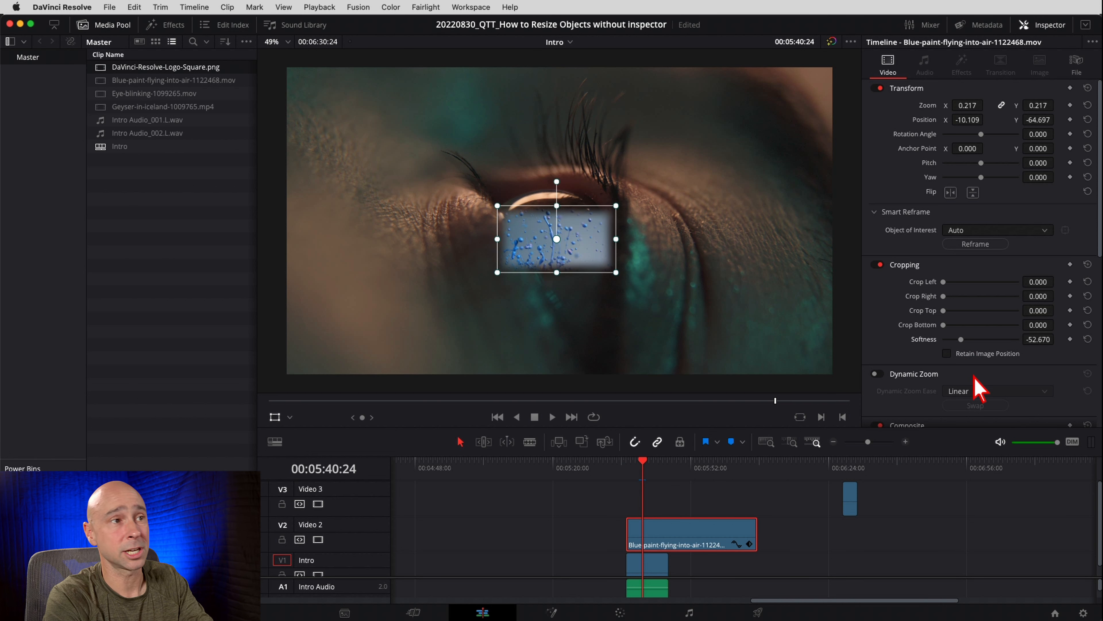
Set the paint-splash clip's Composite Mode to Color Dodge
{"action": "left_click", "coordinate": [992, 338]}
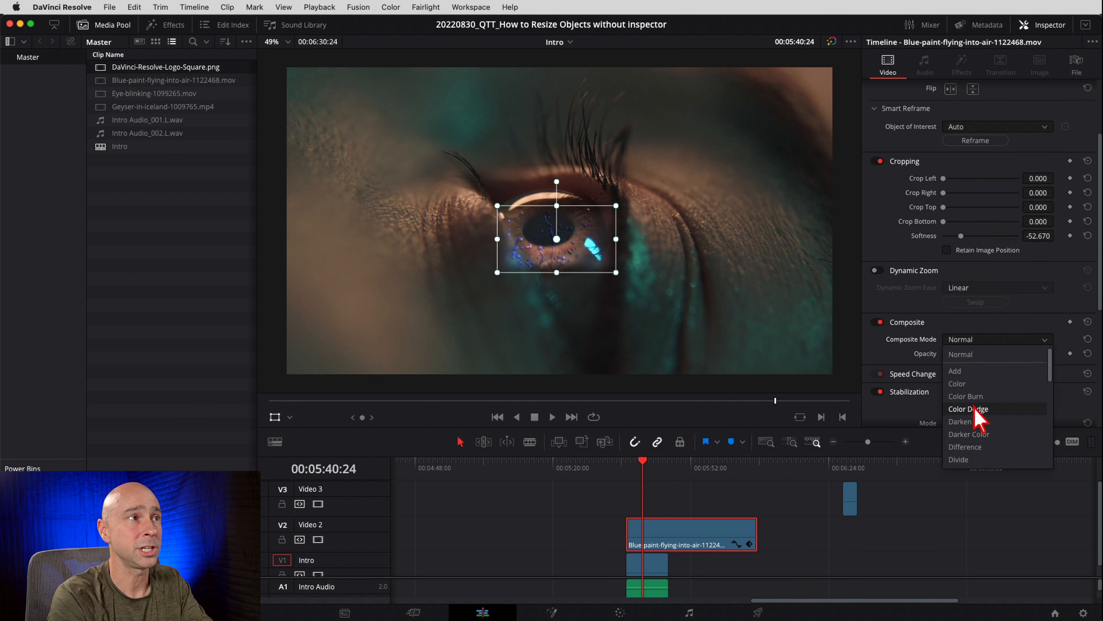
{"action": "left_click", "coordinate": [968, 409]}
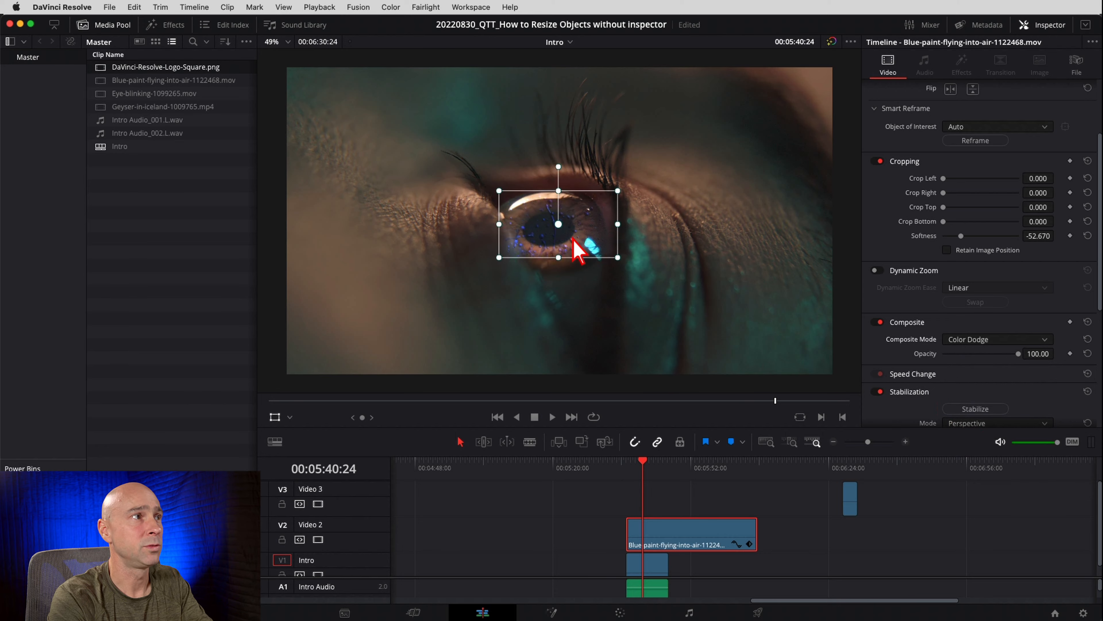